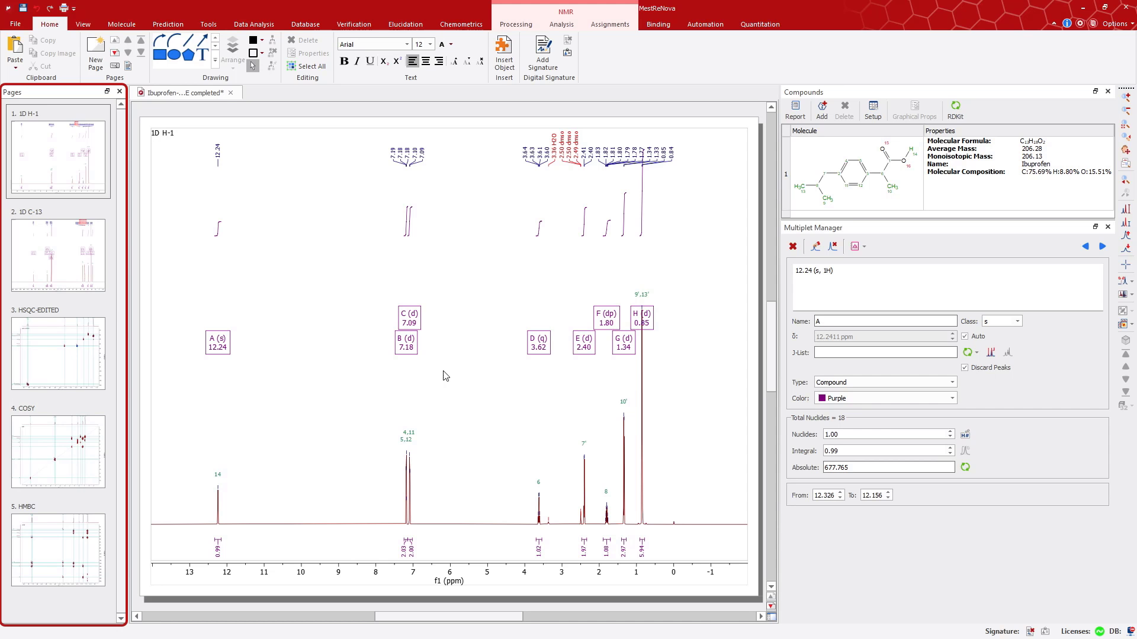
mouse_move(428, 381)
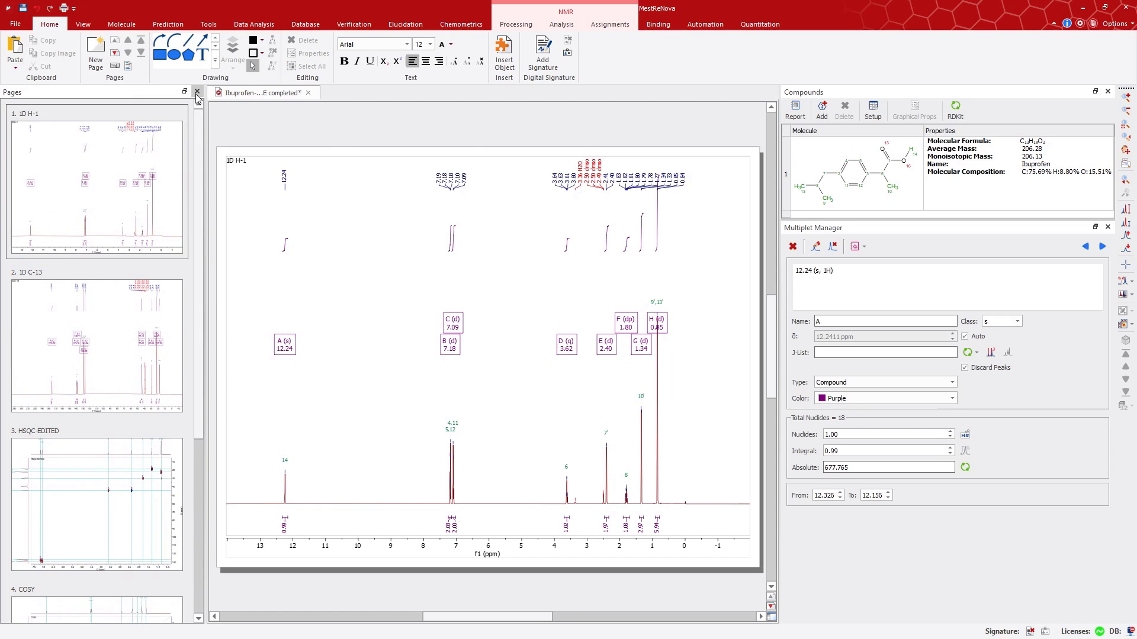
Hide the Pages navigator and switch to the View ribbon for panel visibility options
left_click(197, 93)
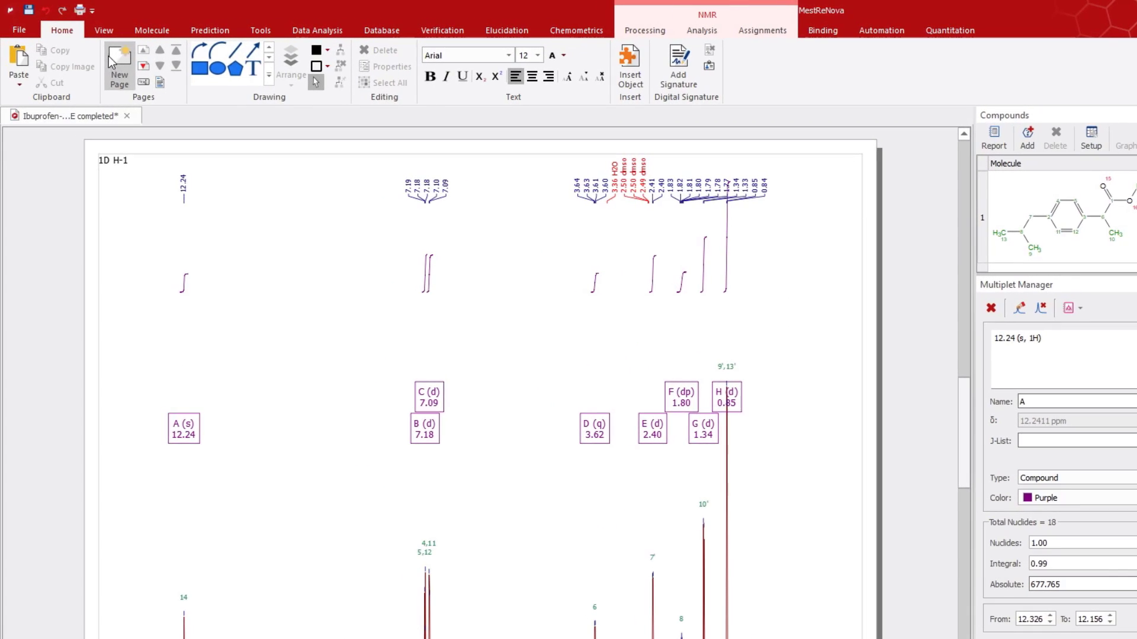
left_click(104, 31)
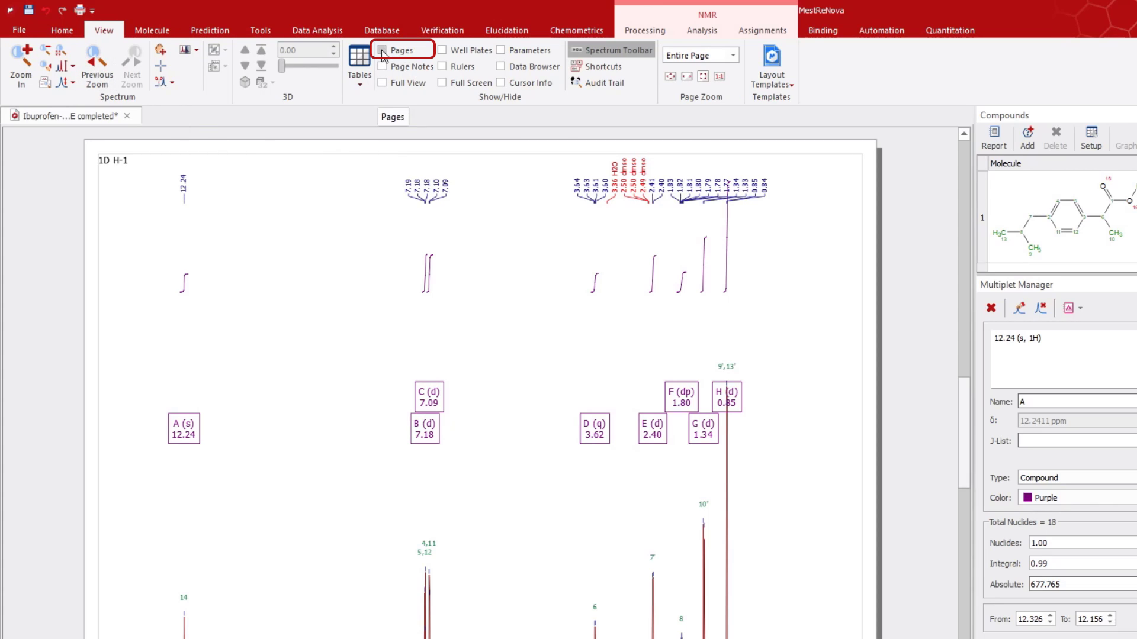
Tick Pages in the Show/Hide group so the navigator returns as a floating window
left_click(382, 50)
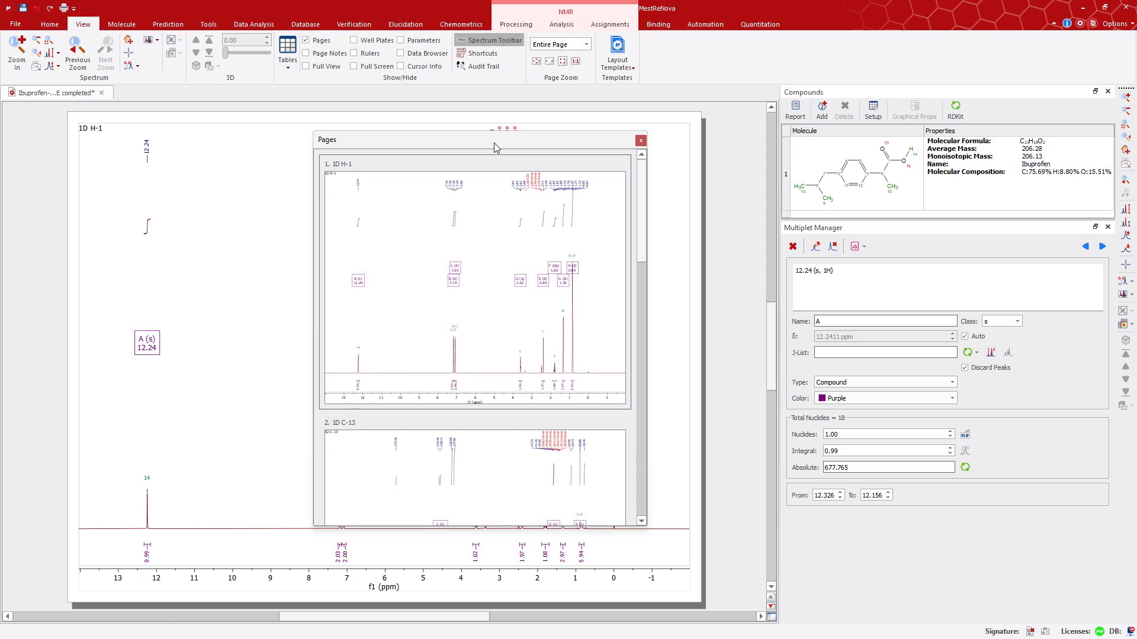
Drag the floating Pages window to the workspace's left edge so it docks there
left_click(639, 140)
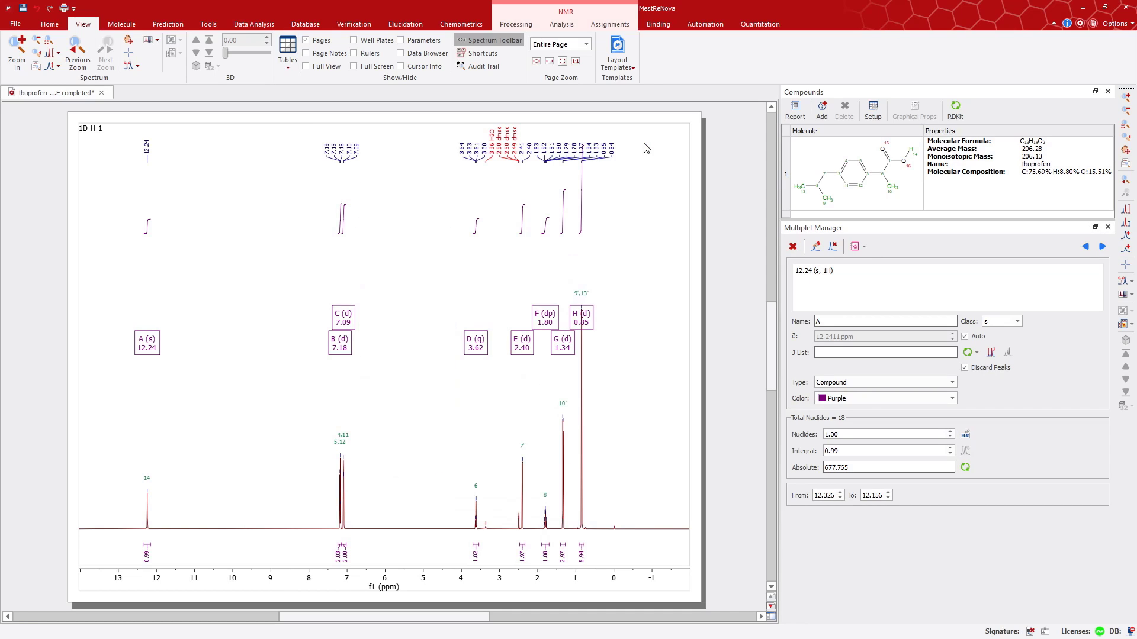
left_click(549, 516)
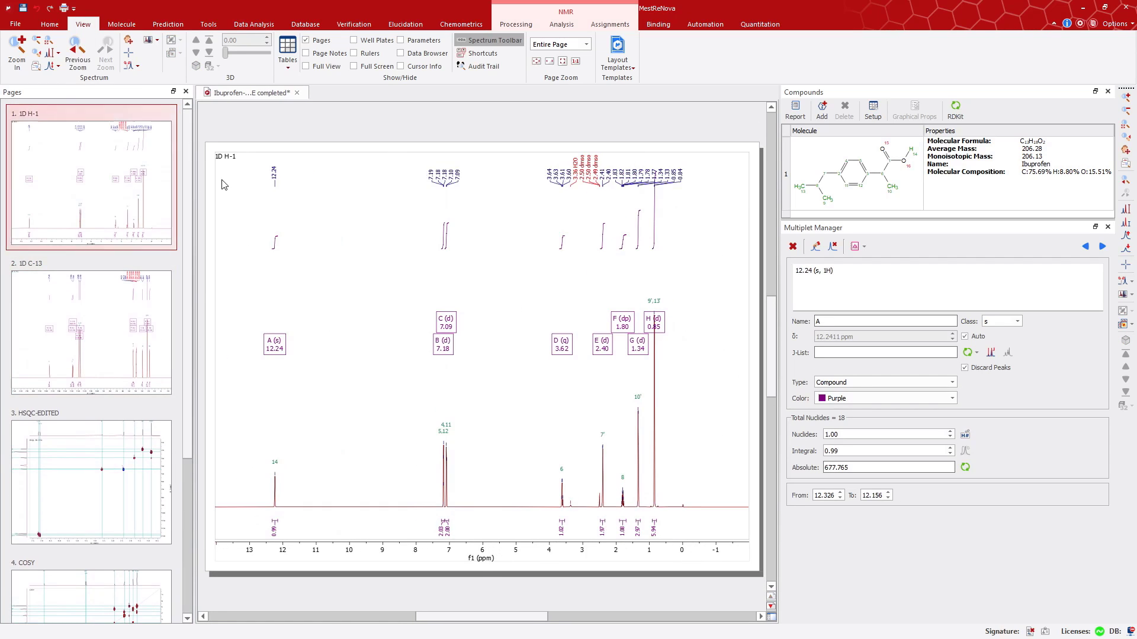
mouse_move(490, 318)
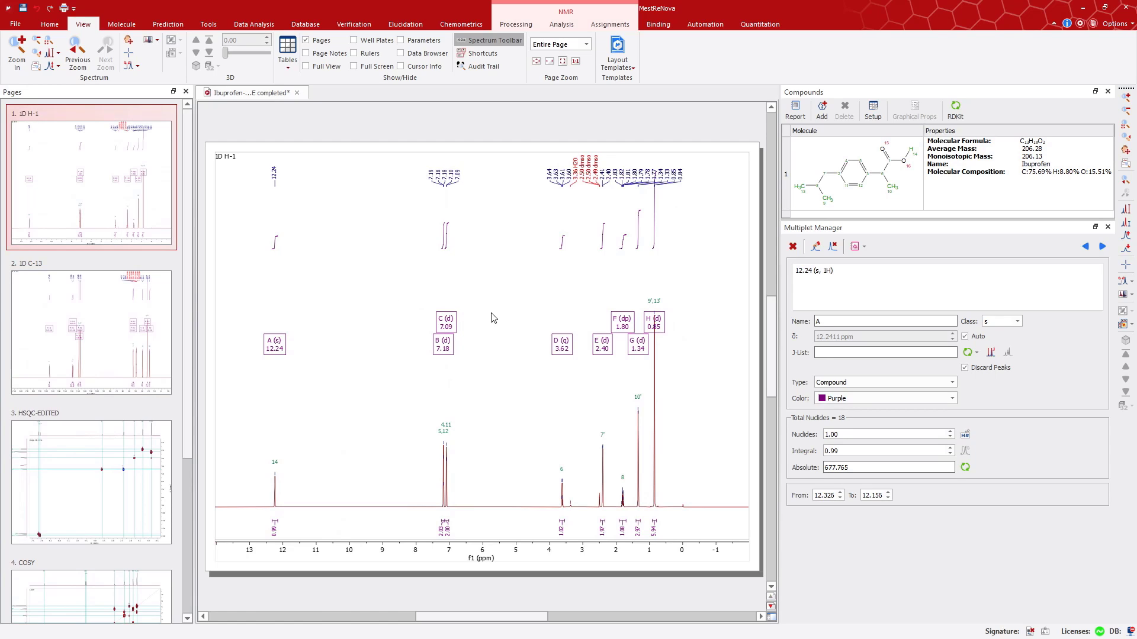